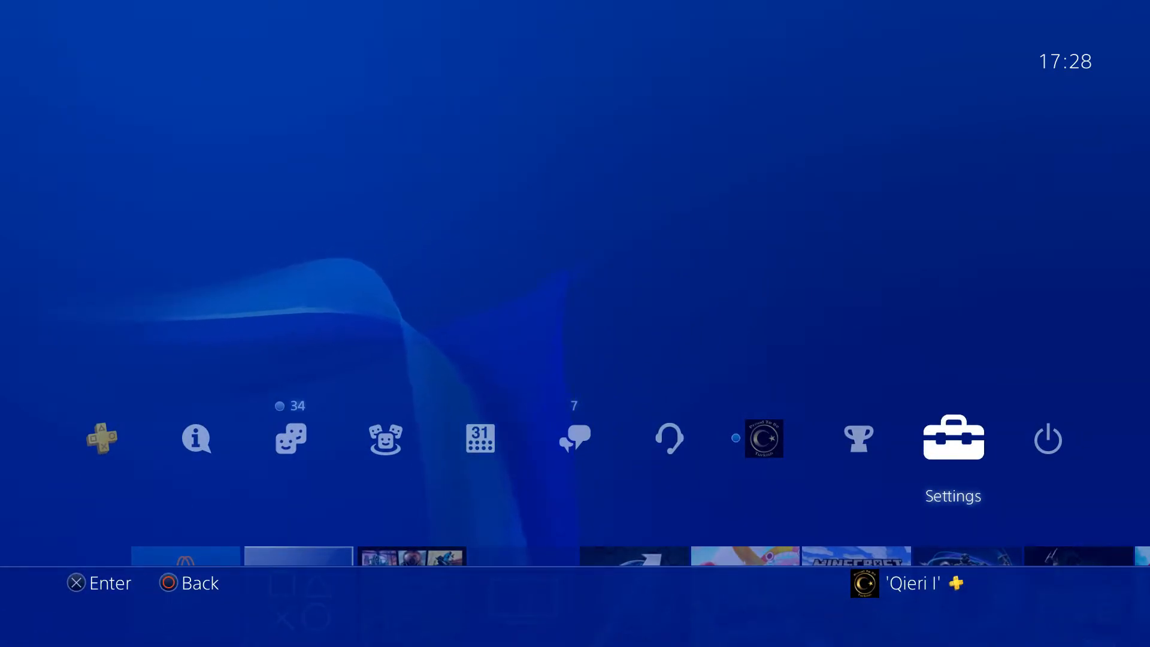
# Enter Settings from the home screen and scroll down to highlight Sound and Screen
pyautogui.click(952, 439)
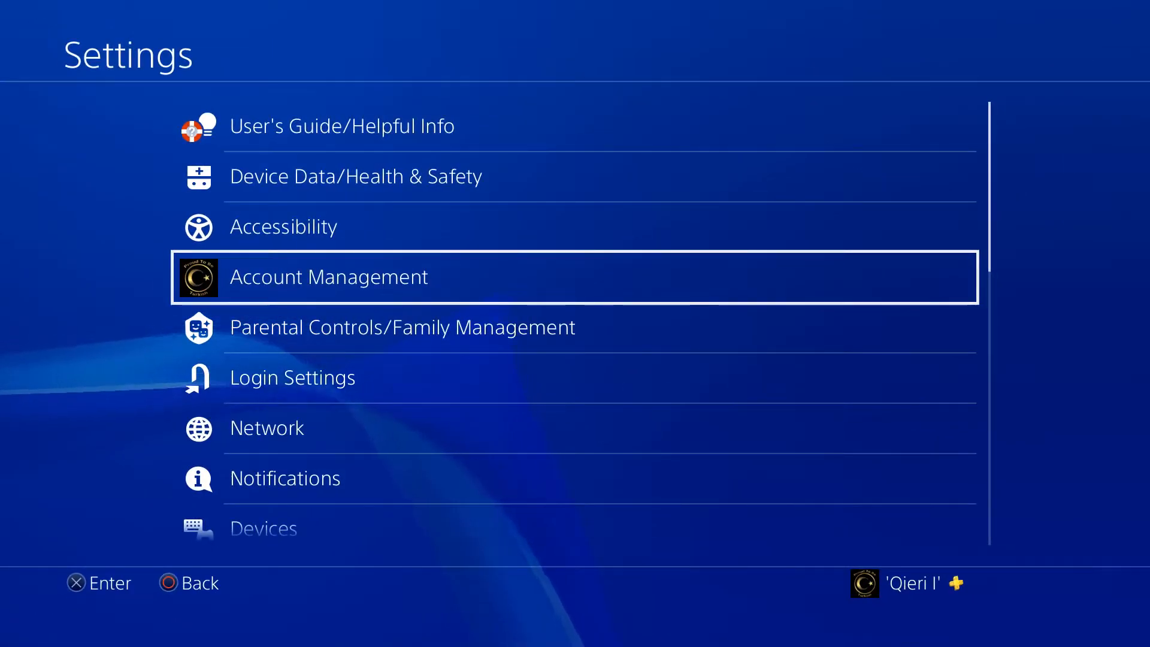
pyautogui.press('down')
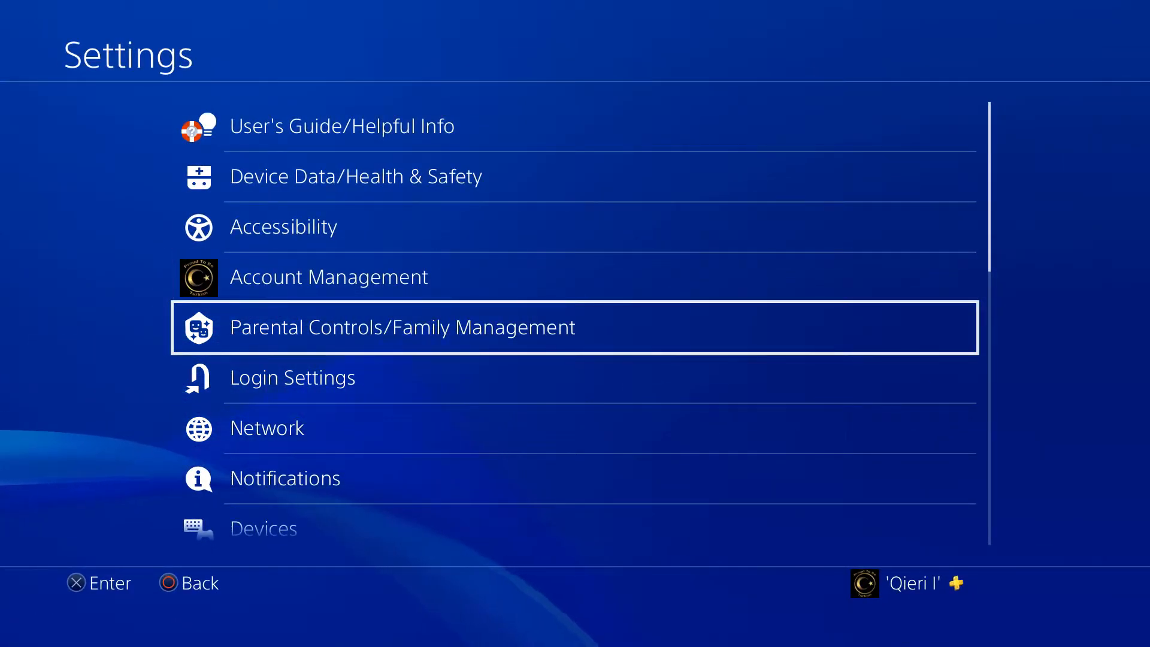
pyautogui.scroll(-3)
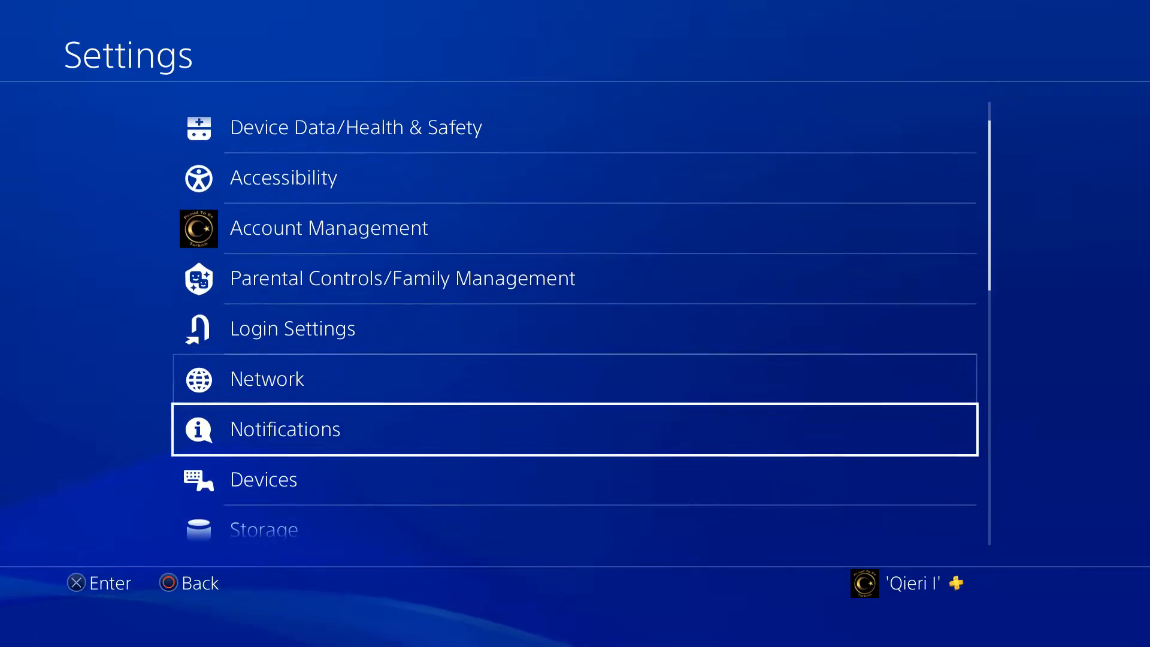
pyautogui.scroll(-3)
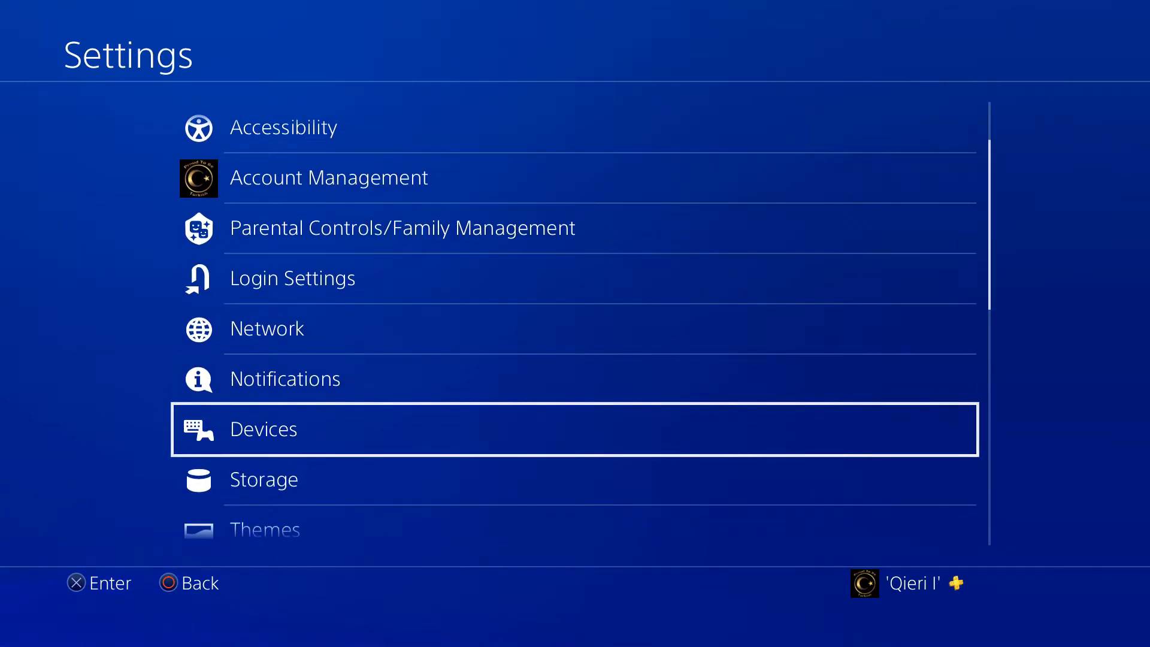
pyautogui.scroll(-3)
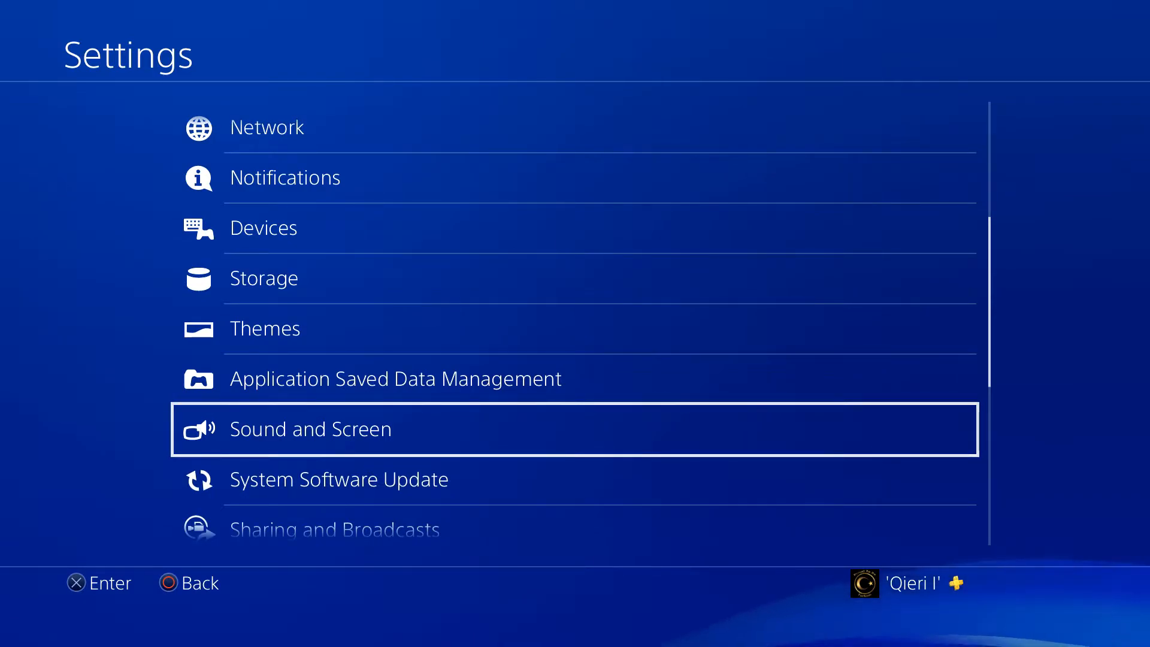
# Go into Sound and Screen, then Video Output Settings showing Resolution as Automatic
pyautogui.click(310, 429)
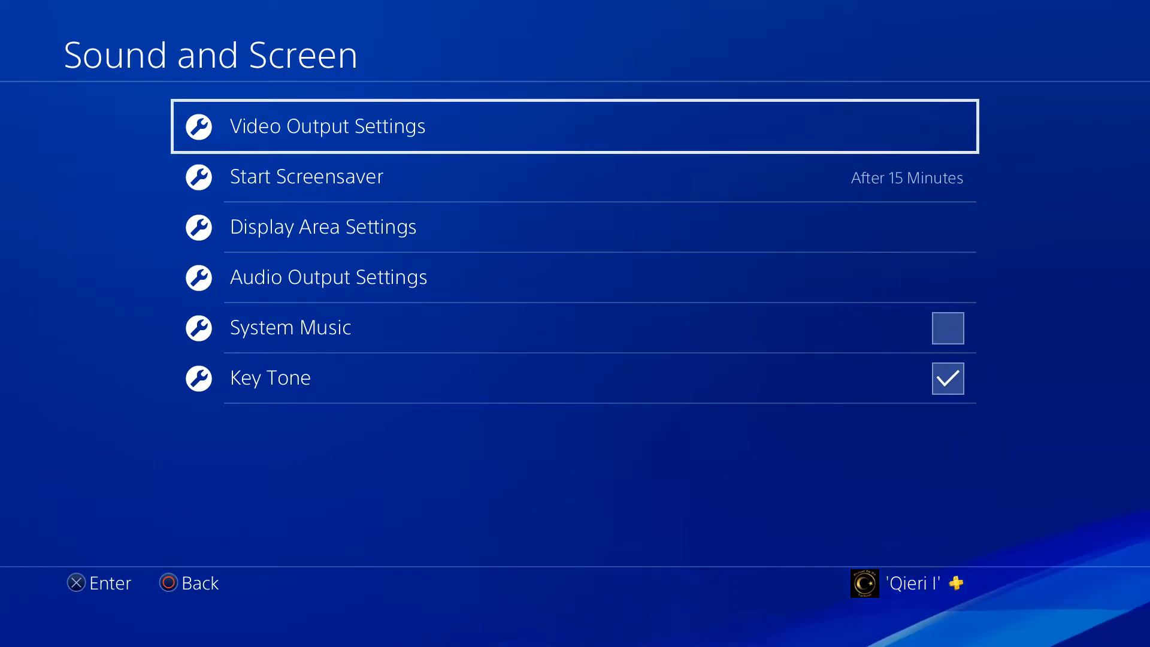
pyautogui.click(327, 125)
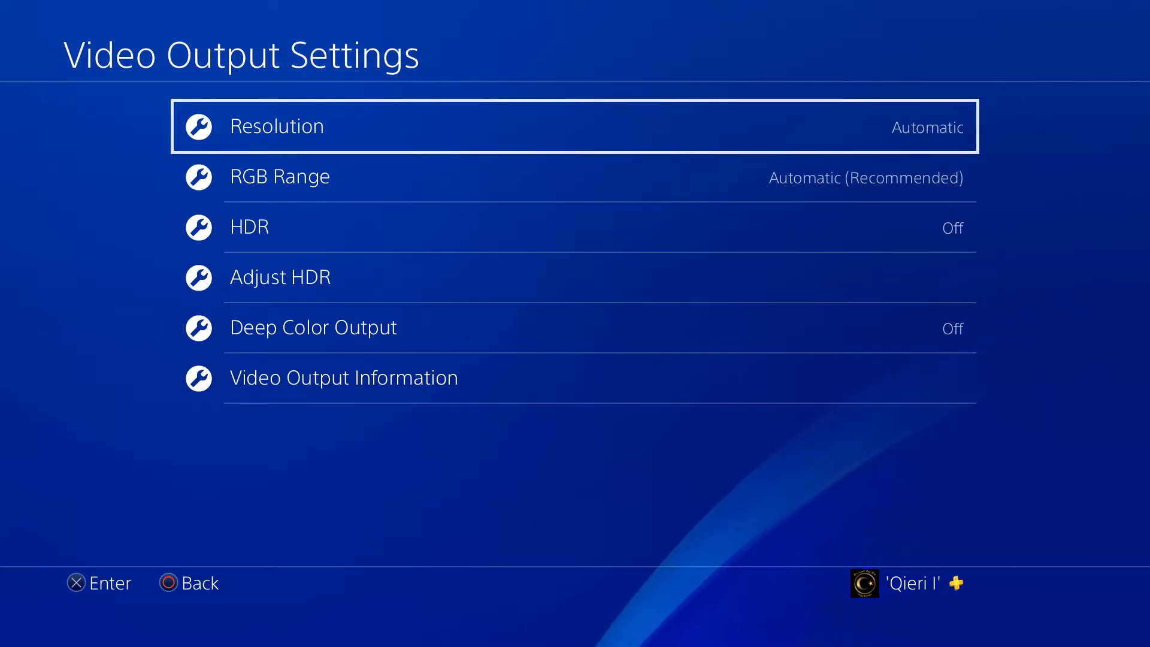
# Open the Resolution choices for 4K output, then start Party from the home screen
pyautogui.click(276, 126)
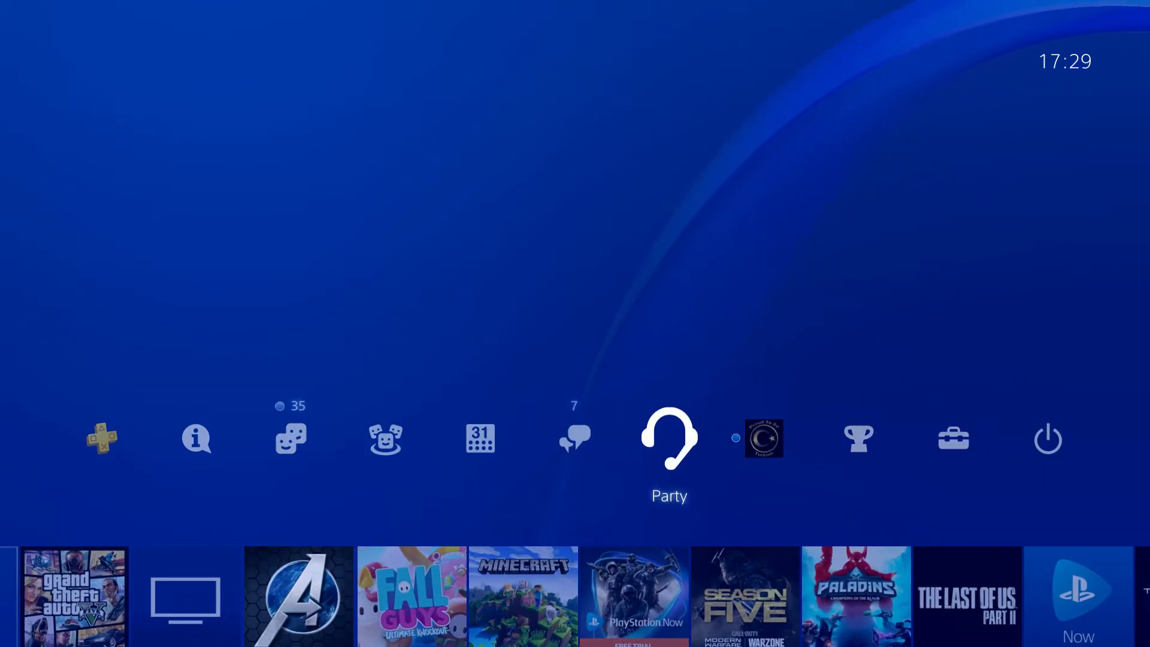
pyautogui.click(668, 439)
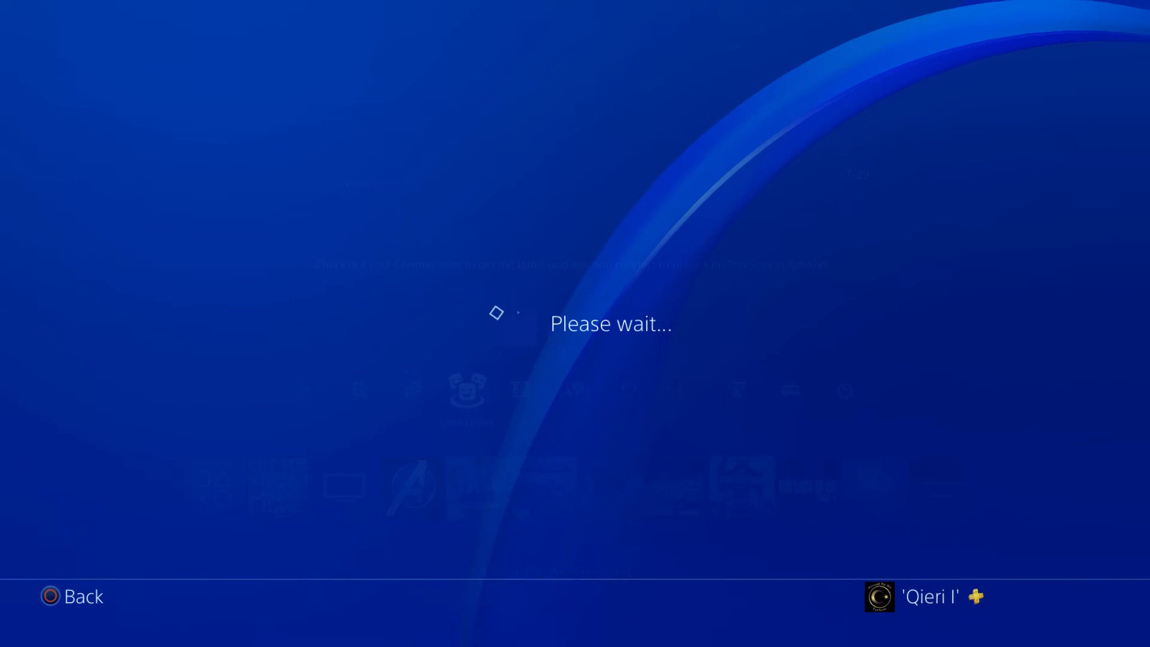